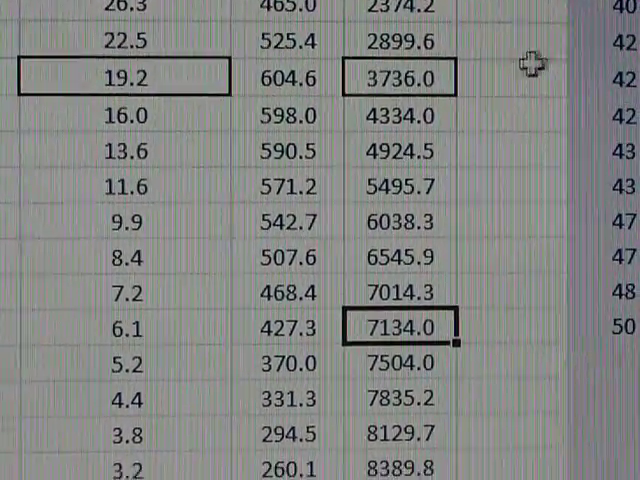
# Step: Scroll to the Italy daily-increase chart showing trend y = 62.641e^-0.083x, R² = 0.5358
pyautogui.scroll(-3)
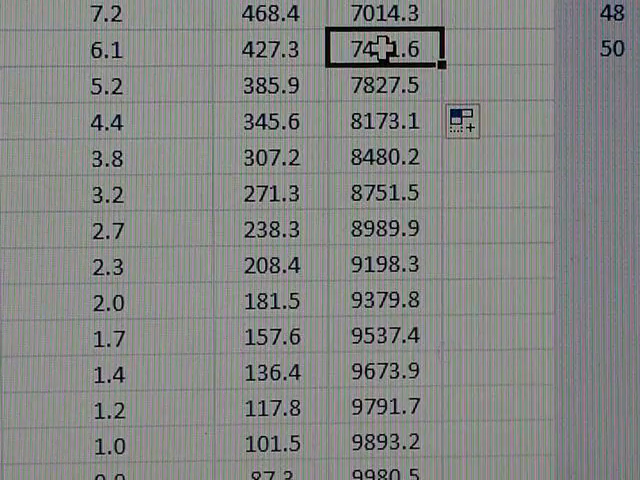
pyautogui.moveTo(556, 48)
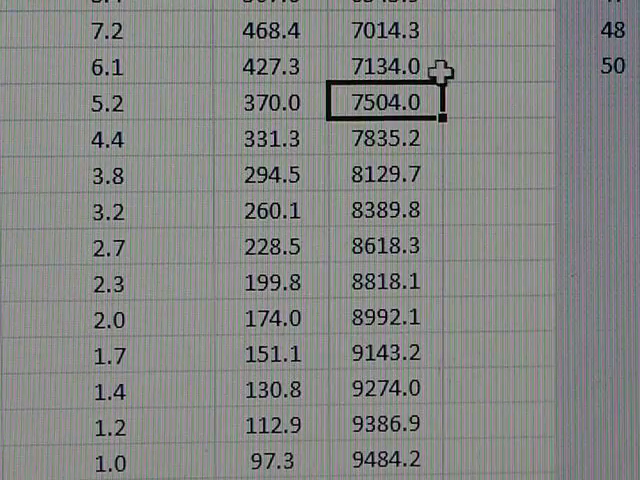
pyautogui.click(378, 66)
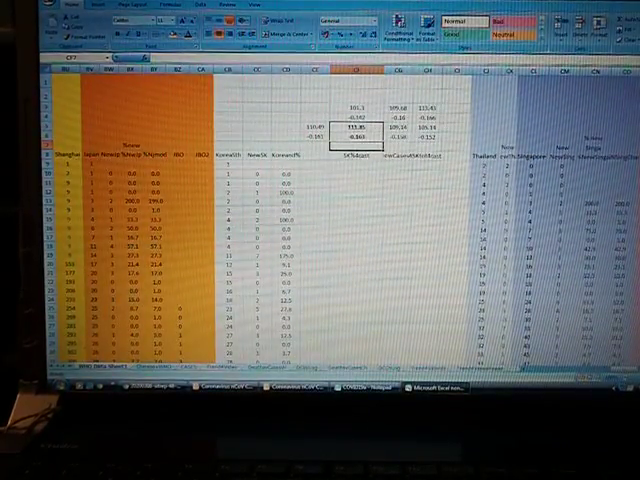
pyautogui.scroll(-3)
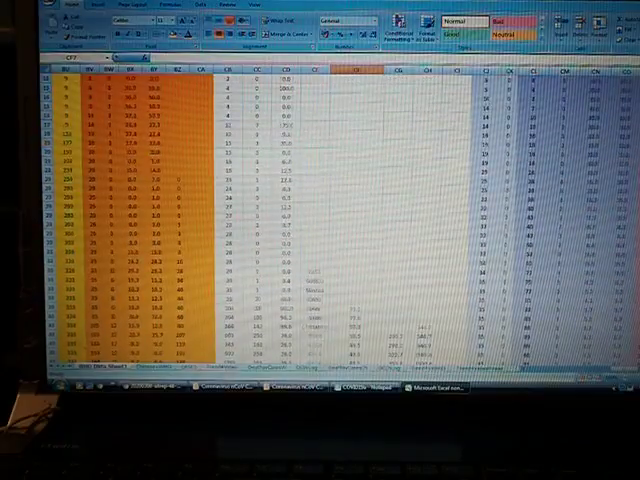
pyautogui.scroll(-3)
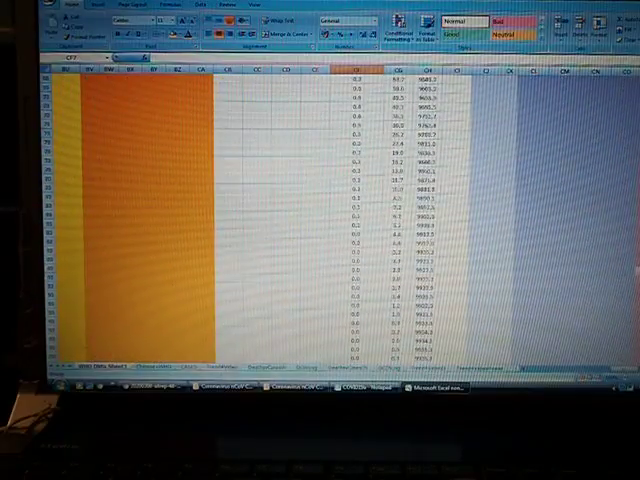
pyautogui.scroll(-3)
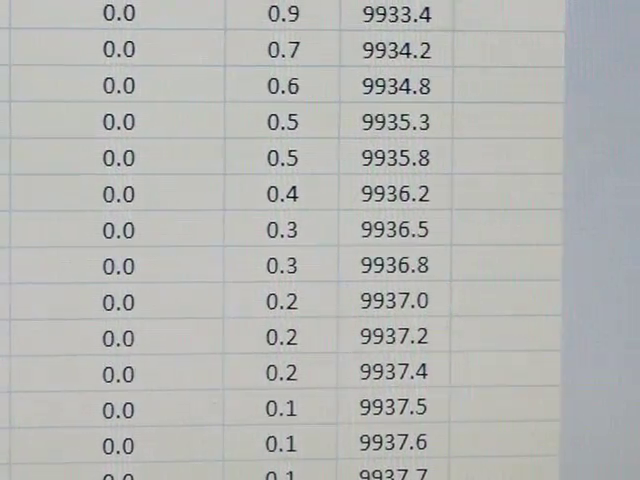
pyautogui.scroll(-3)
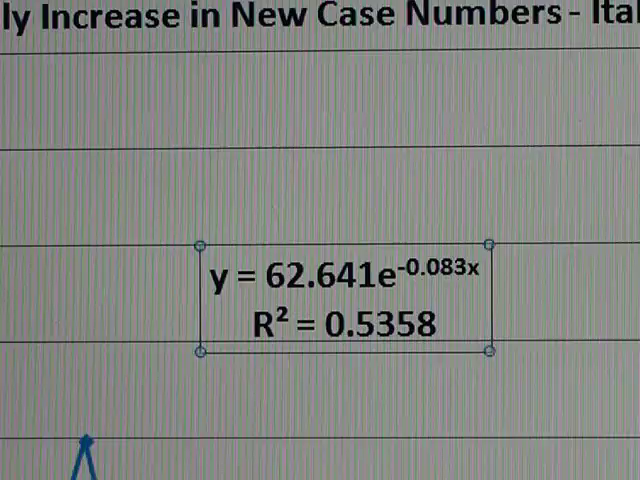
pyautogui.scroll(-3)
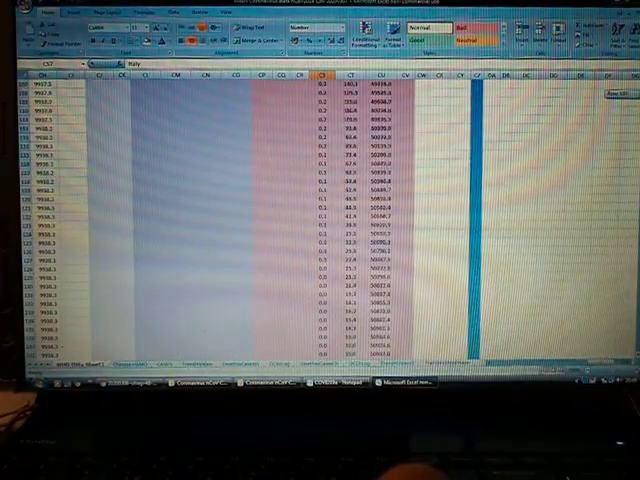
# Step: Scroll from the chart back to the pink and blue shaded forecast table
pyautogui.scroll(-3)
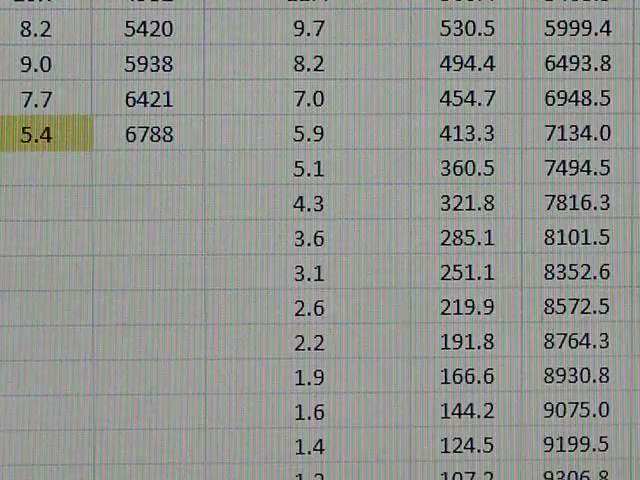
# Step: Scroll to where actual data ends at 7134 cumulative cases, 367 new, 5.4% growth
pyautogui.hscroll(-3)
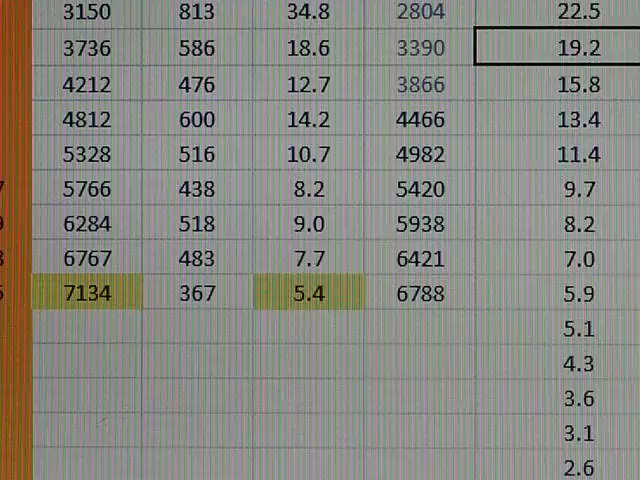
pyautogui.scroll(-3)
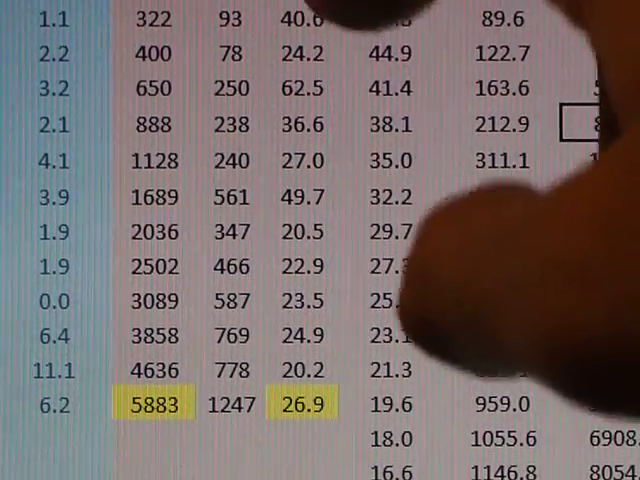
pyautogui.scroll(-3)
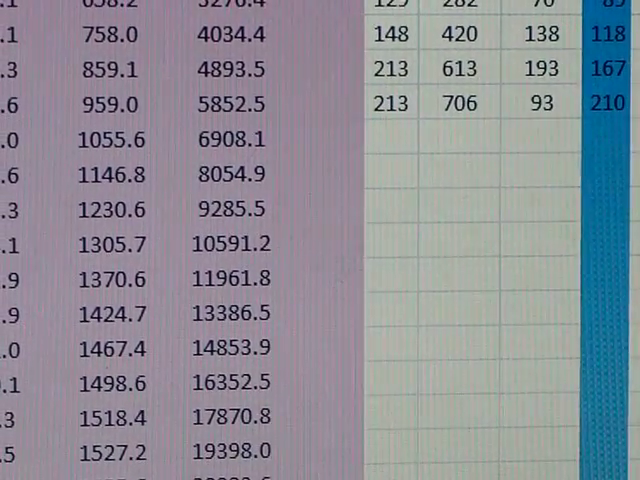
pyautogui.scroll(-3)
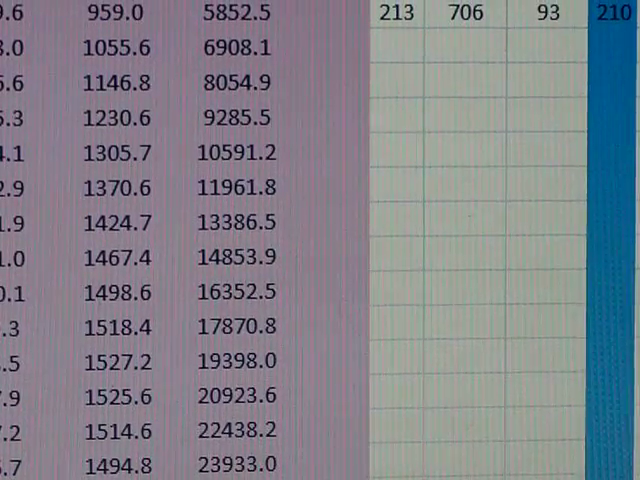
pyautogui.click(236, 14)
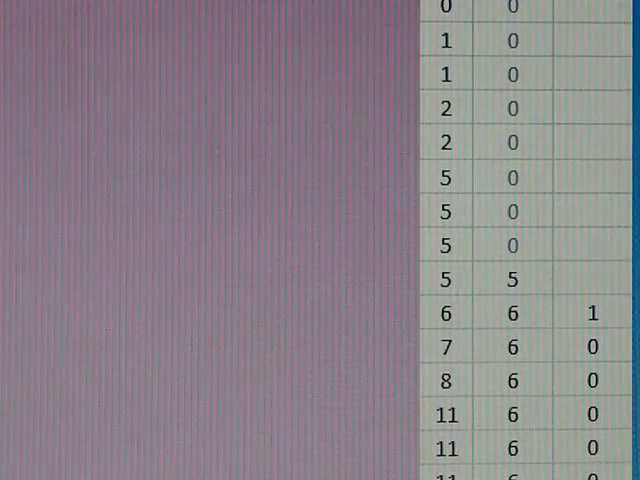
pyautogui.scroll(-3)
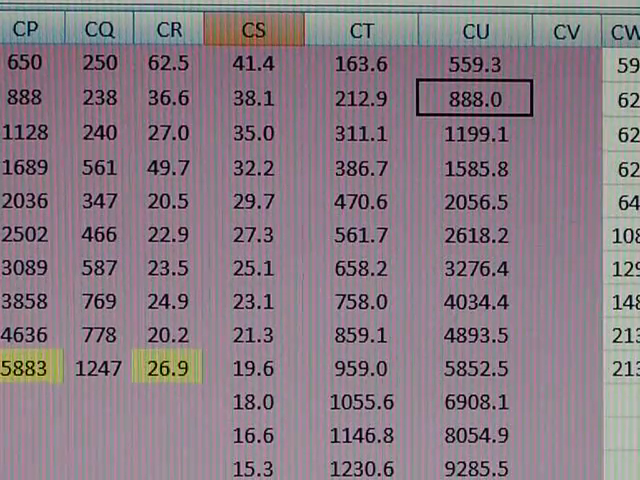
# Step: Replace today's forecast 5852.5 with the actual 5883 cases so projections recalc from 6944.1
pyautogui.click(480, 348)
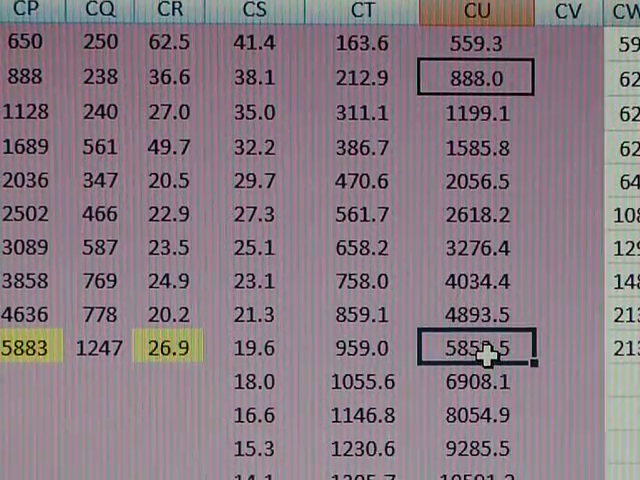
pyautogui.scroll(-3)
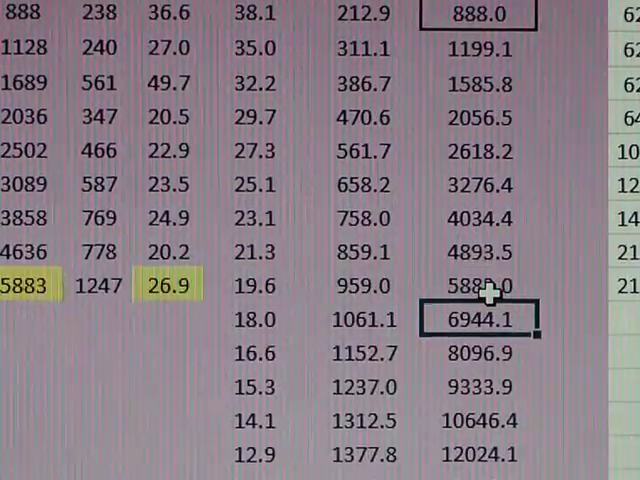
pyautogui.scroll(-3)
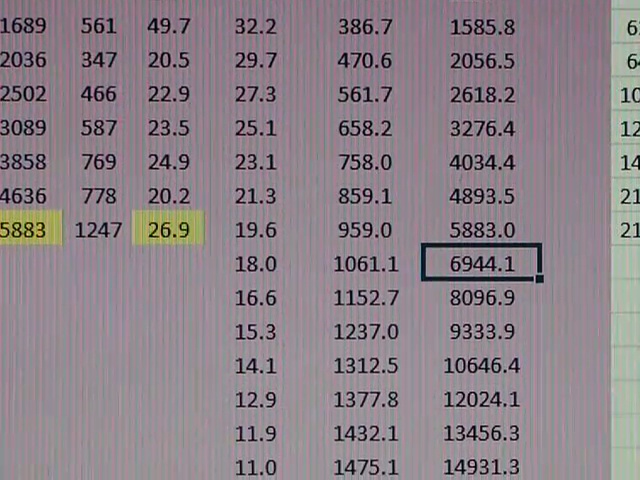
pyautogui.scroll(-3)
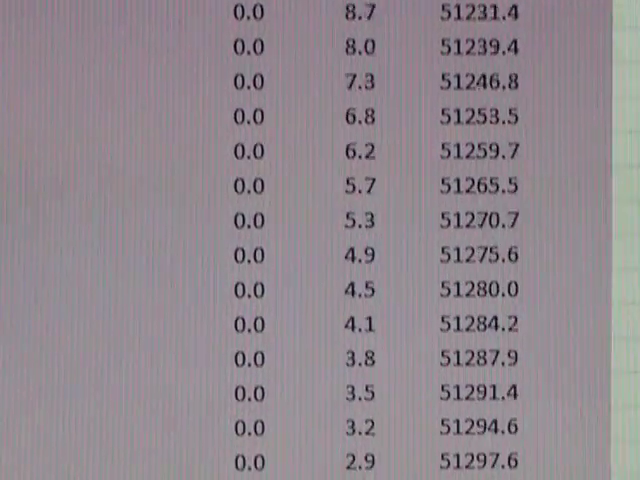
# Step: Scroll down the forecast columns to the plateaus near 51,300 and 85,931.9 cases
pyautogui.scroll(-3)
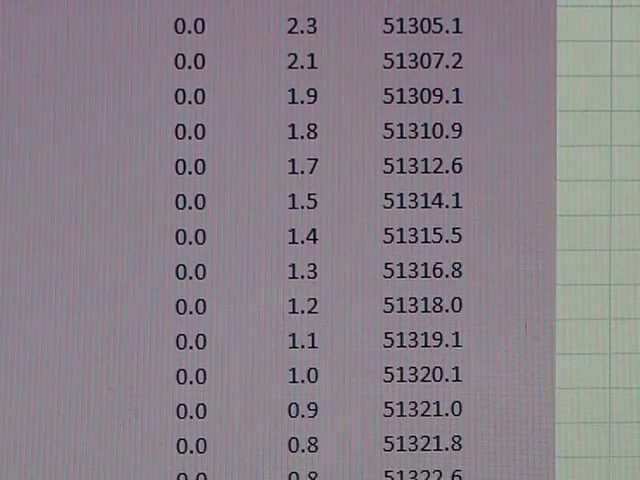
pyautogui.scroll(-3)
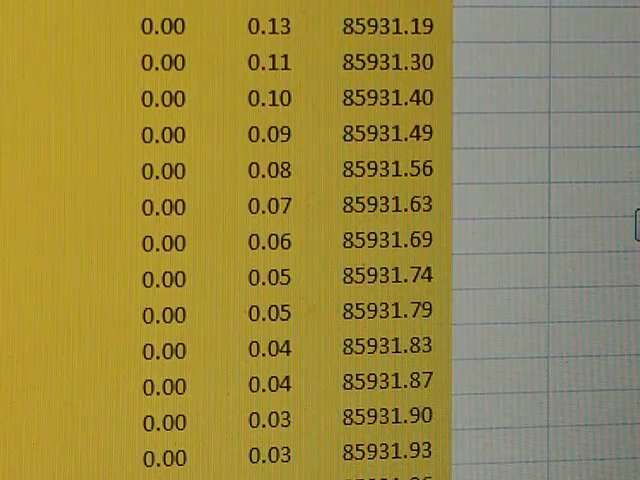
# Step: Return to the pink forecast rows climbing past 51,100 toward the 51,300 plateau
pyautogui.scroll(-3)
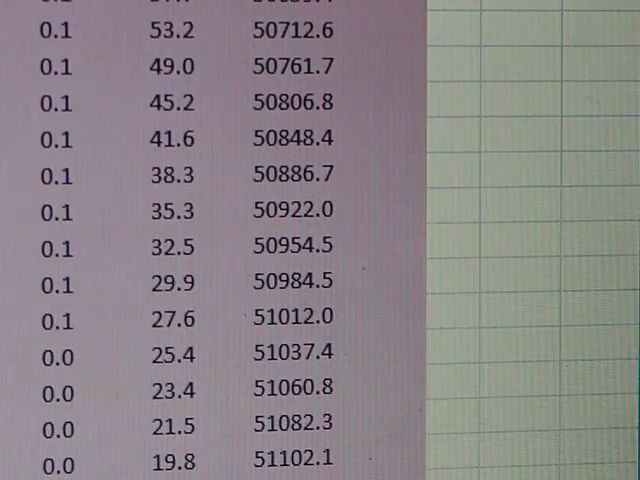
pyautogui.scroll(-3)
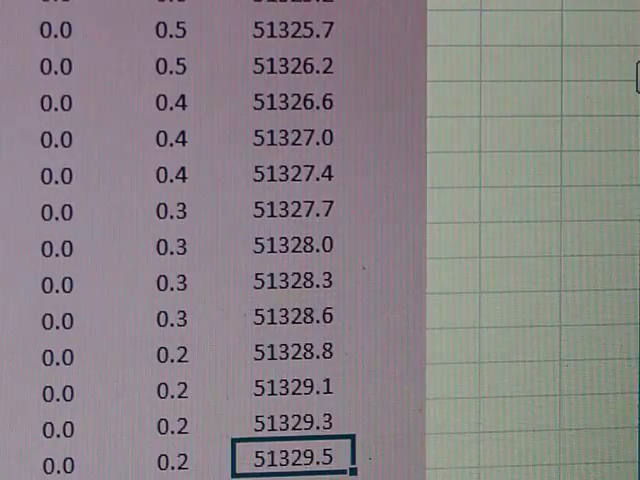
pyautogui.scroll(-3)
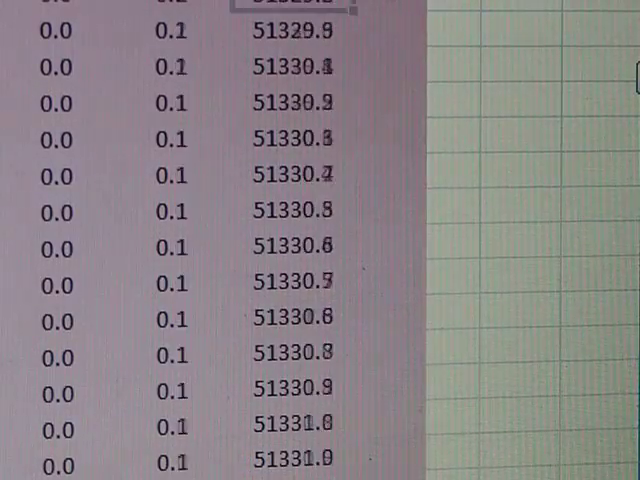